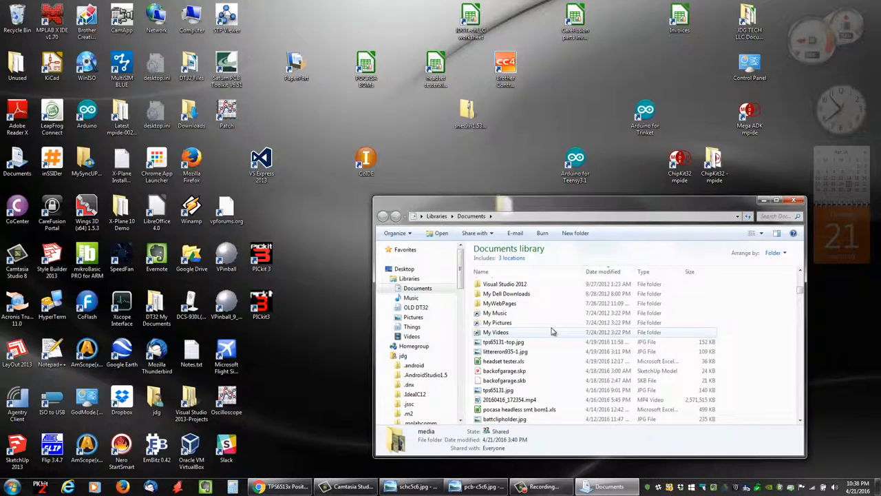
# Open tps65131-top.jpg from the Documents library in Windows Photo Viewer.
pyautogui.click(502, 341)
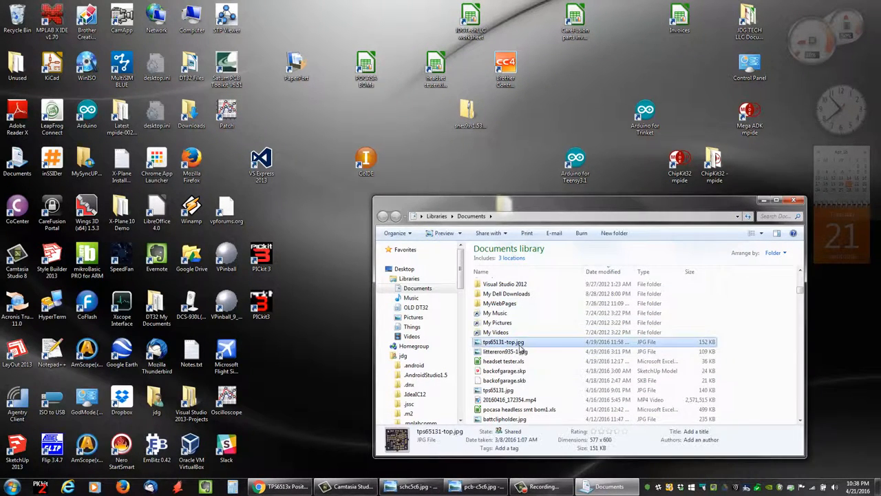
pyautogui.doubleClick(503, 341)
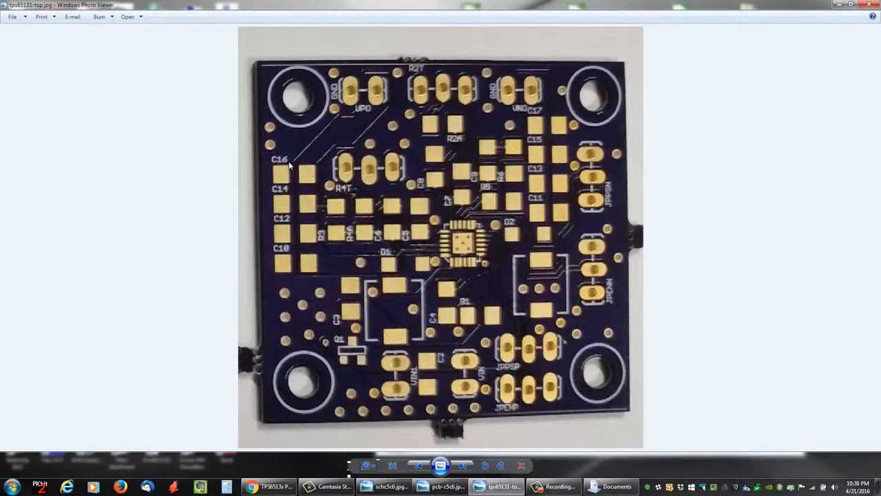
pyautogui.moveTo(278, 225)
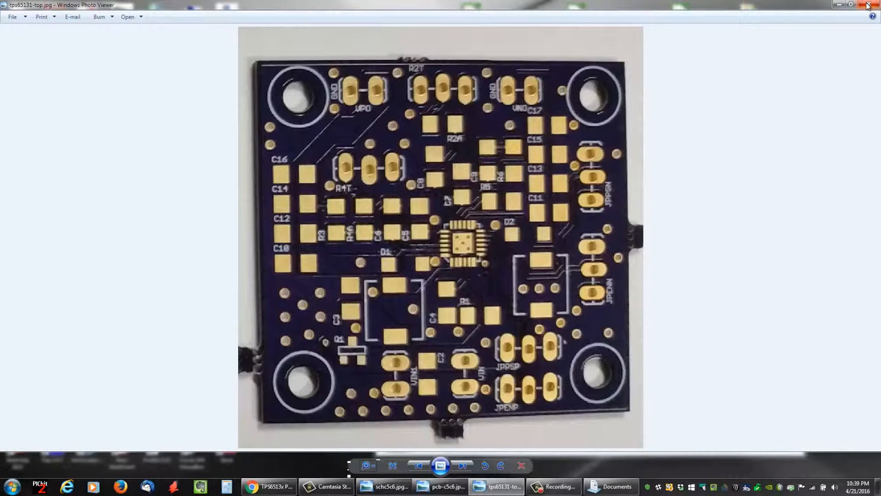
pyautogui.moveTo(869, 5)
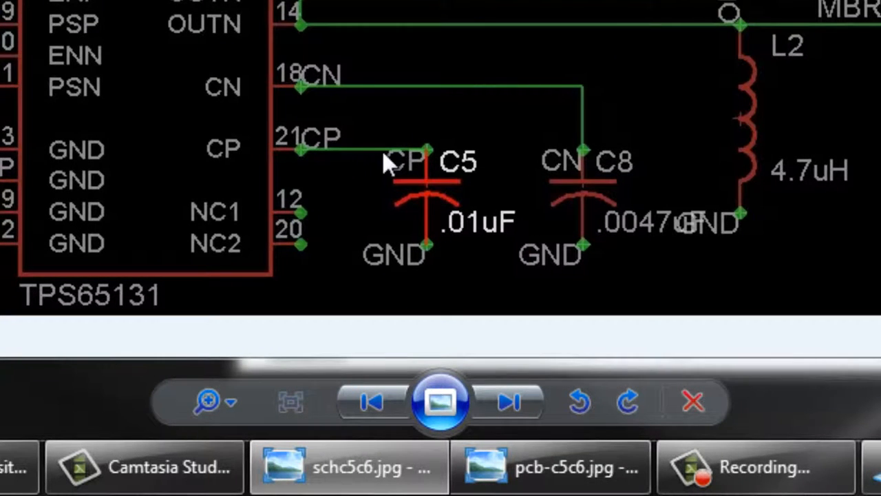
pyautogui.moveTo(482, 200)
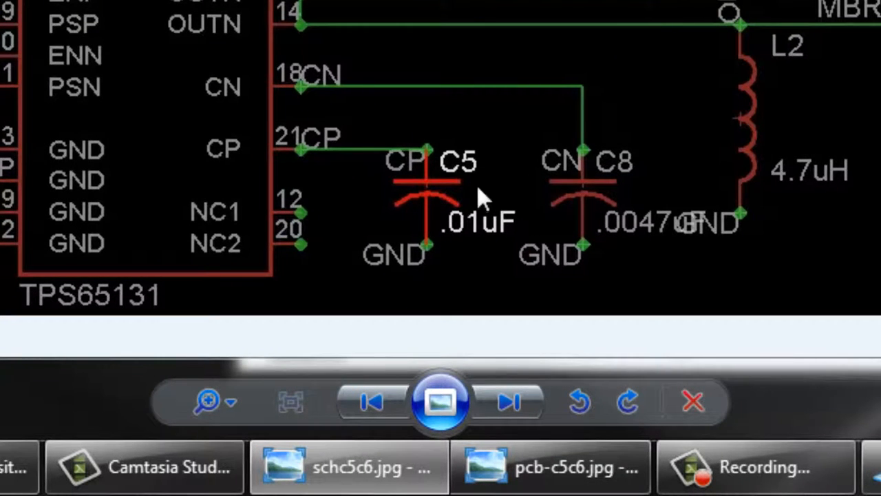
pyautogui.moveTo(482, 245)
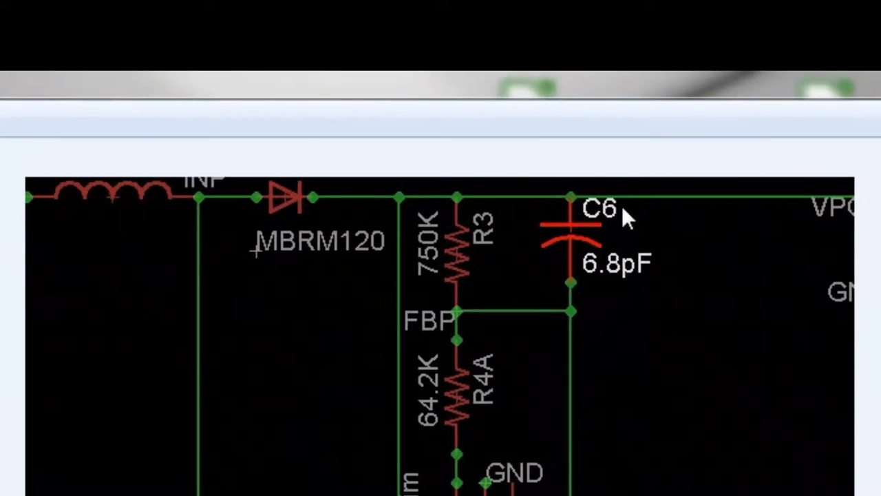
pyautogui.moveTo(613, 289)
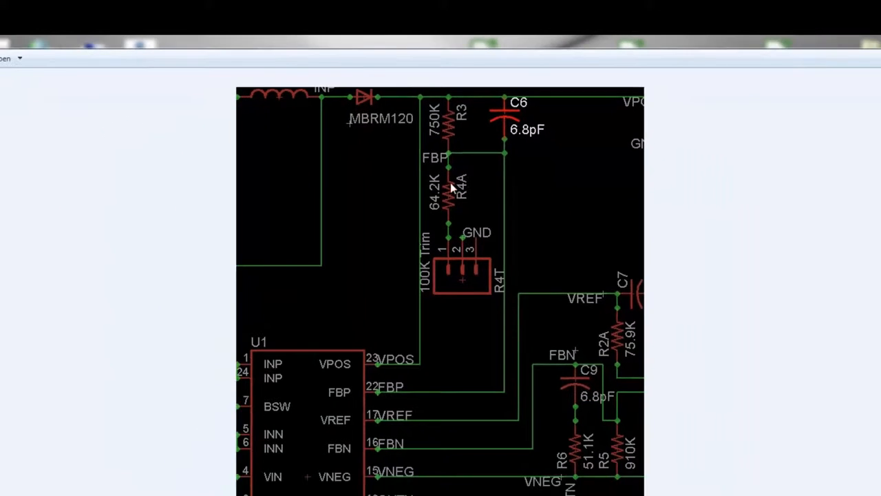
pyautogui.moveTo(390, 398)
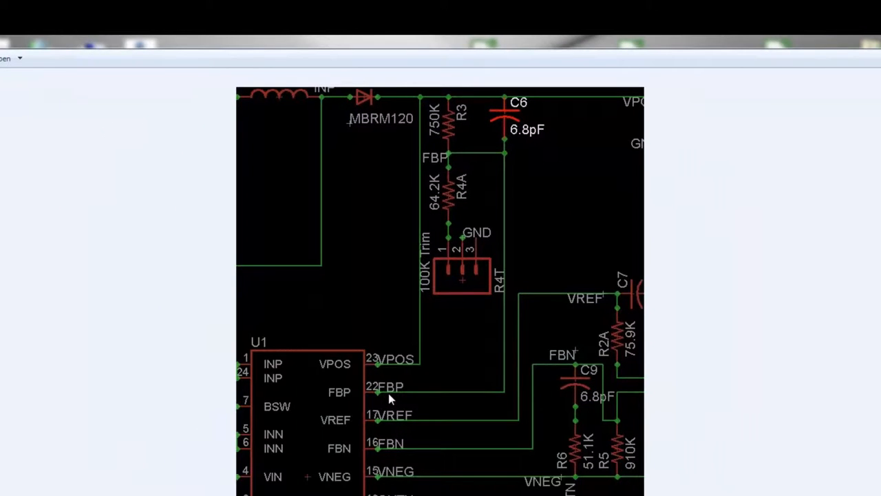
pyautogui.moveTo(521, 145)
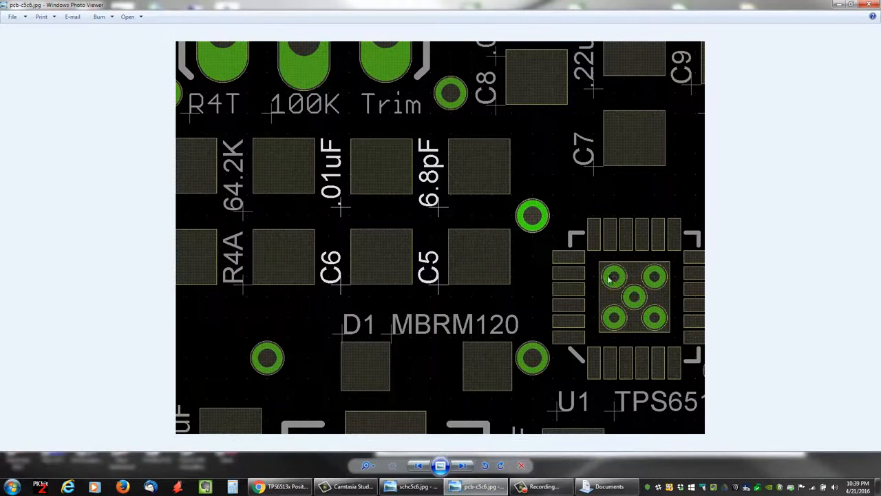
pyautogui.moveTo(441, 212)
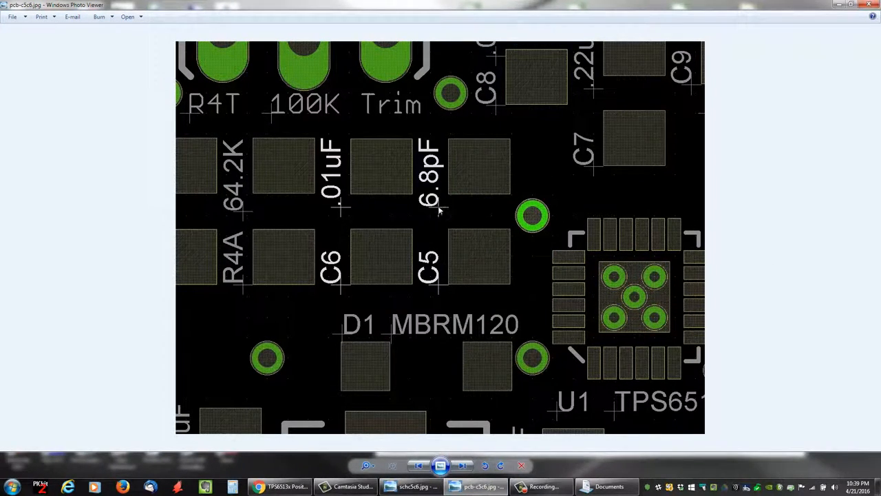
pyautogui.moveTo(345, 212)
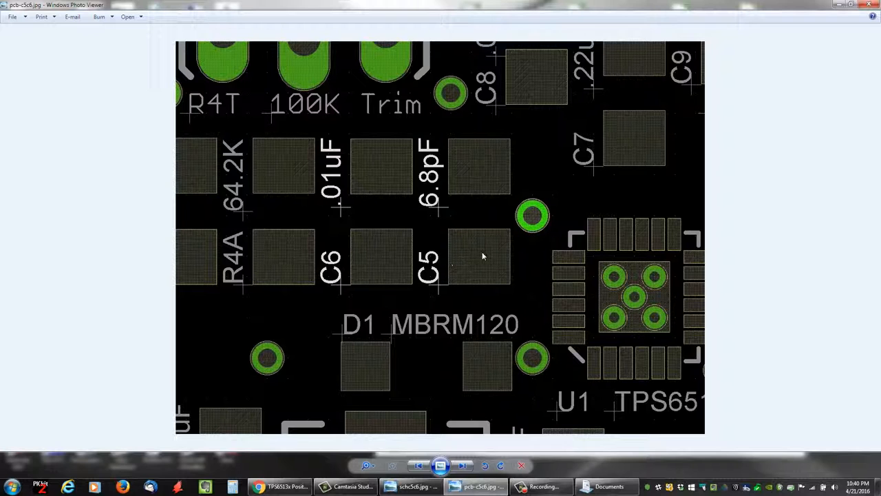
pyautogui.moveTo(492, 249)
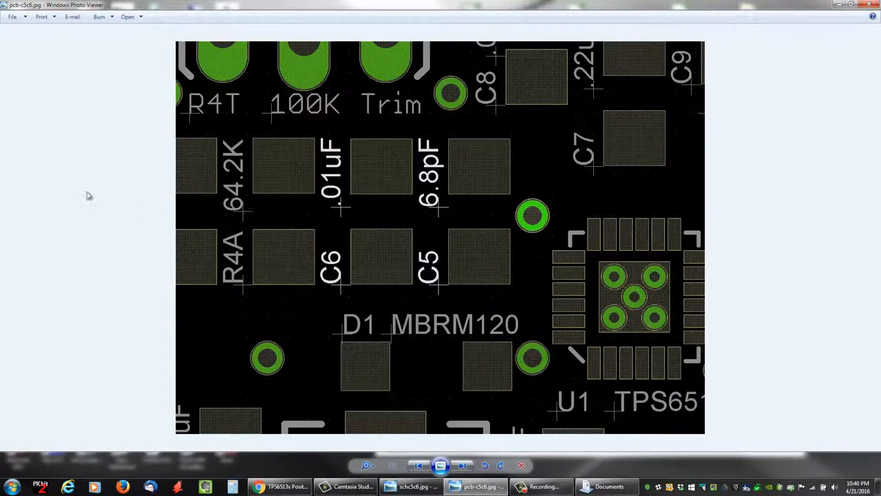
pyautogui.moveTo(345, 174)
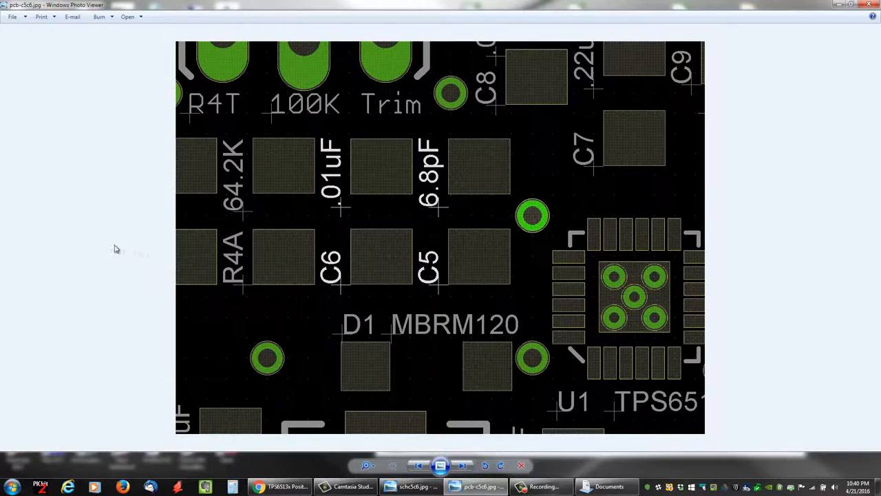
pyautogui.moveTo(384, 200)
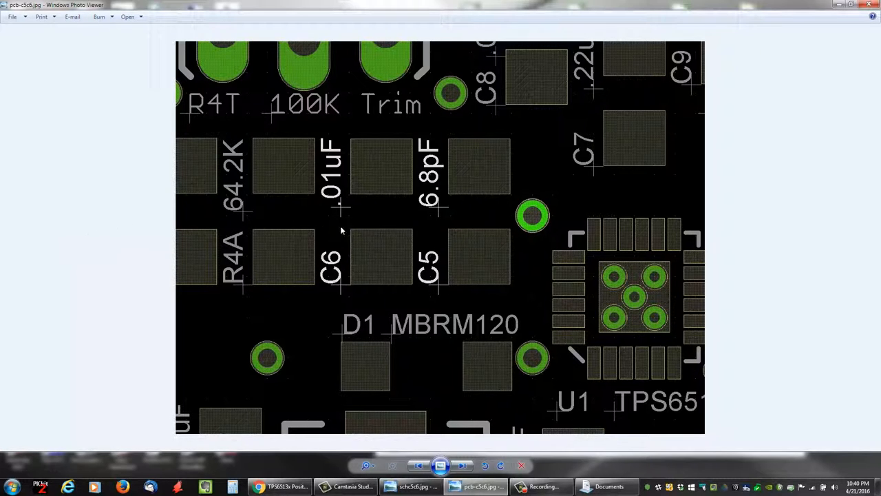
pyautogui.moveTo(406, 199)
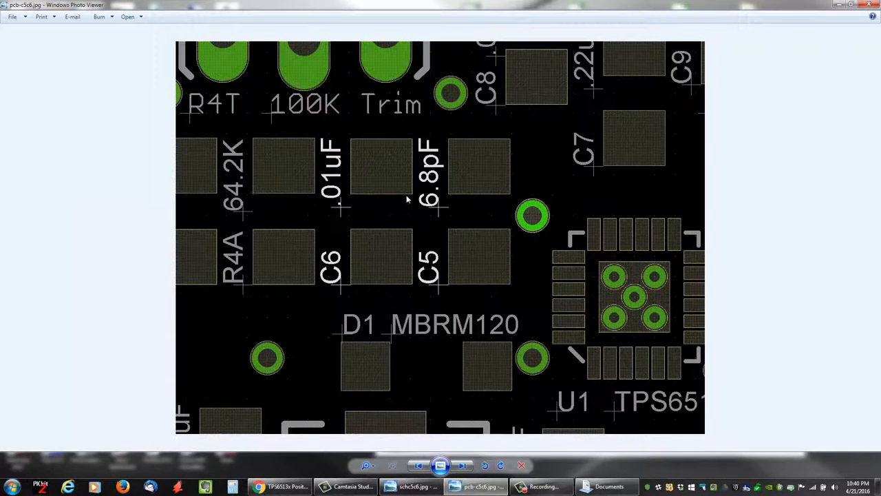
pyautogui.moveTo(268, 265)
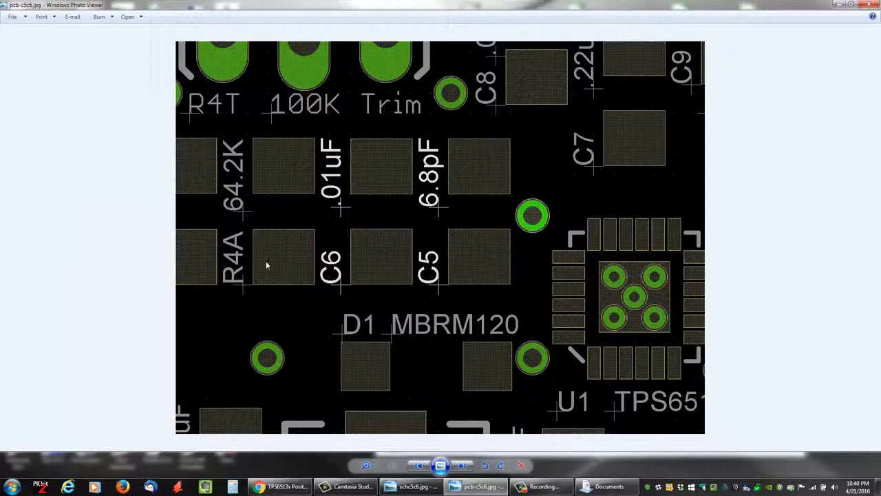
pyautogui.moveTo(86, 216)
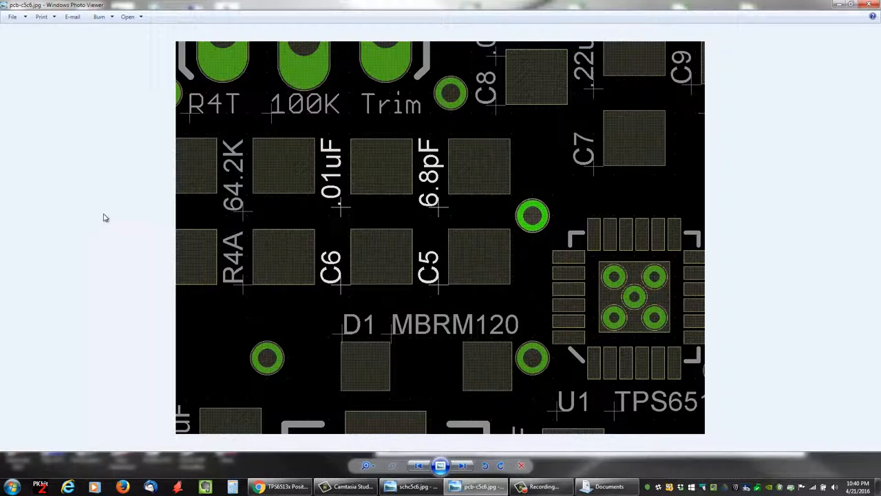
pyautogui.moveTo(143, 217)
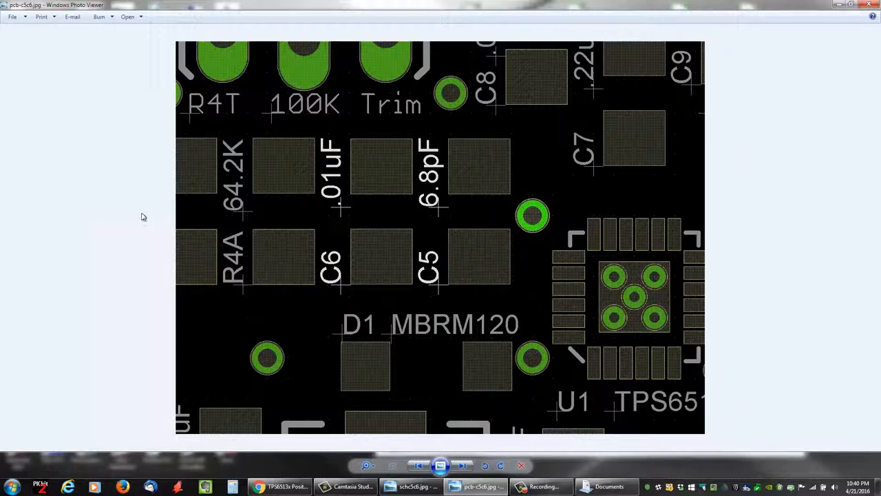
pyautogui.moveTo(384, 200)
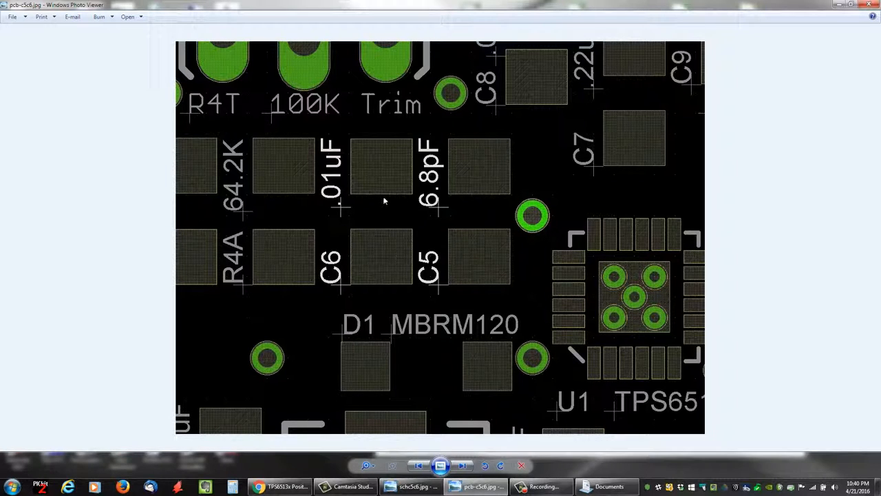
pyautogui.moveTo(334, 202)
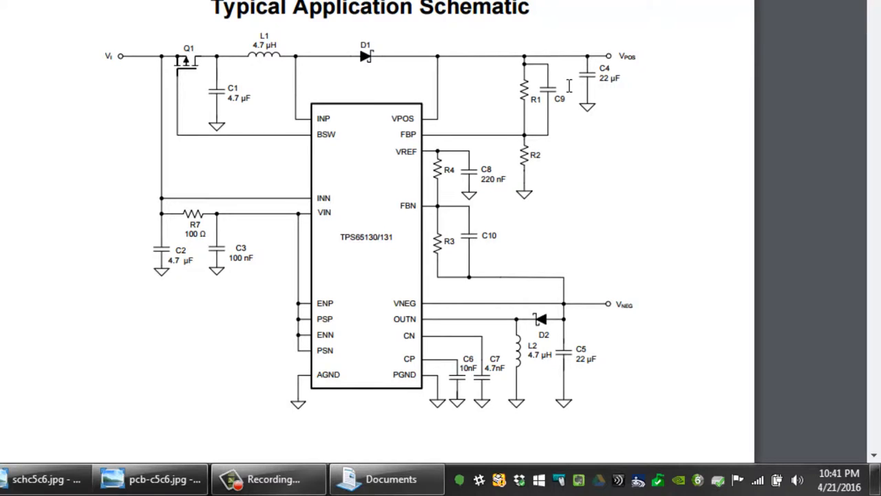
pyautogui.moveTo(470, 386)
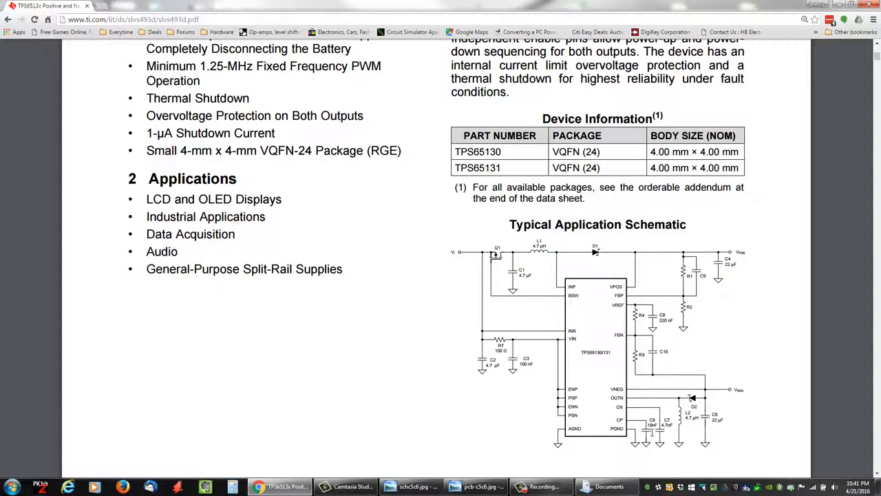
# Bring the EAGLE 5.6.0 Control Panel to the front over the TI datasheet.
pyautogui.click(170, 487)
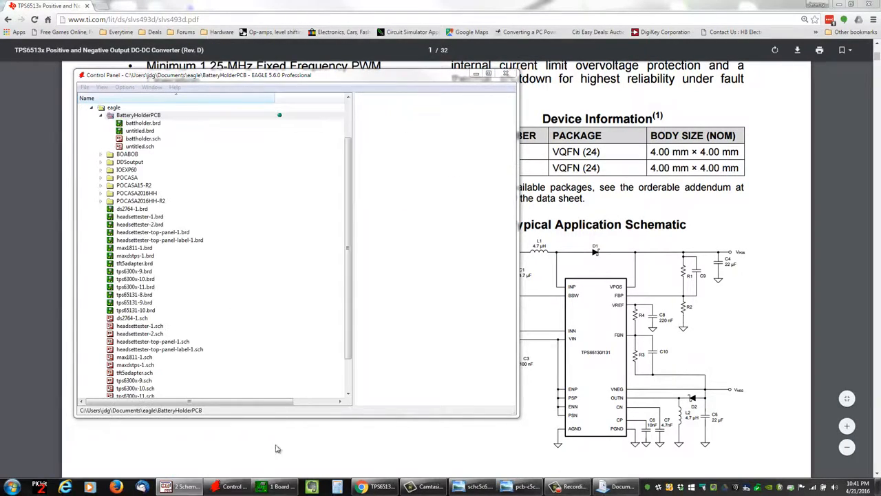
# Open tps65131-8.brd, dismiss the Grid dialog, and view C5/C6 labelled 6.8pF and .01uF.
pyautogui.doubleClick(133, 295)
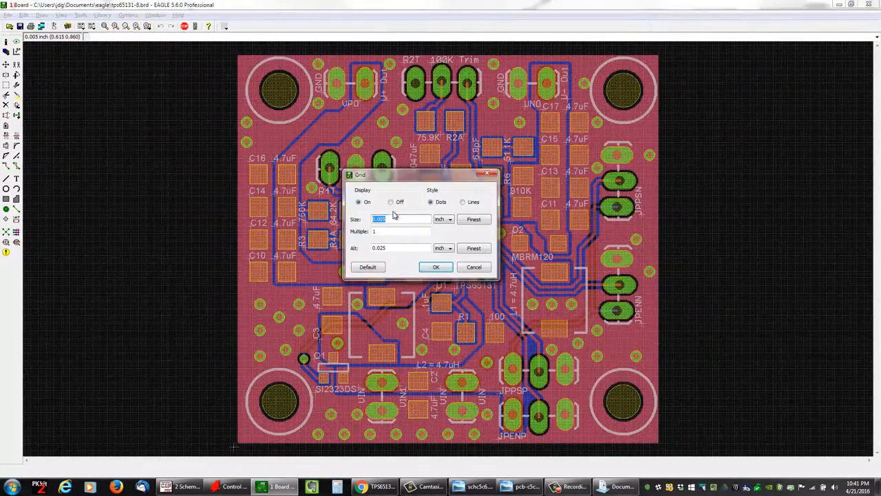
pyautogui.click(436, 267)
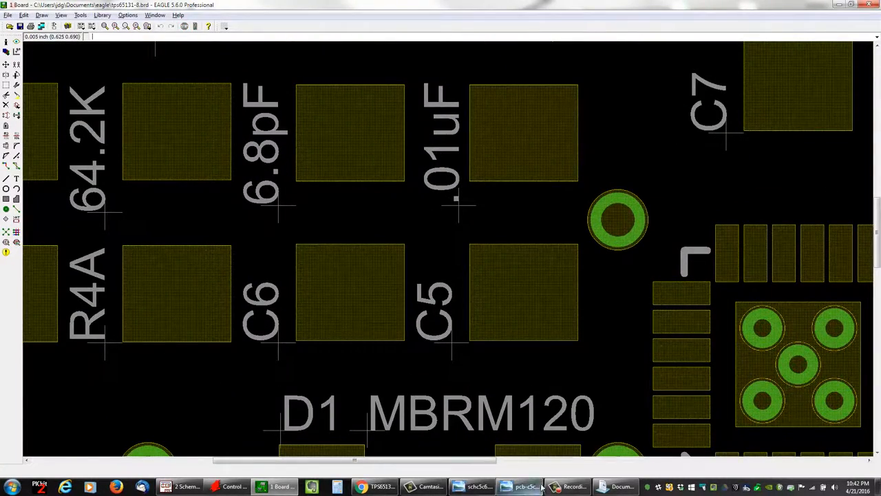
pyautogui.click(374, 487)
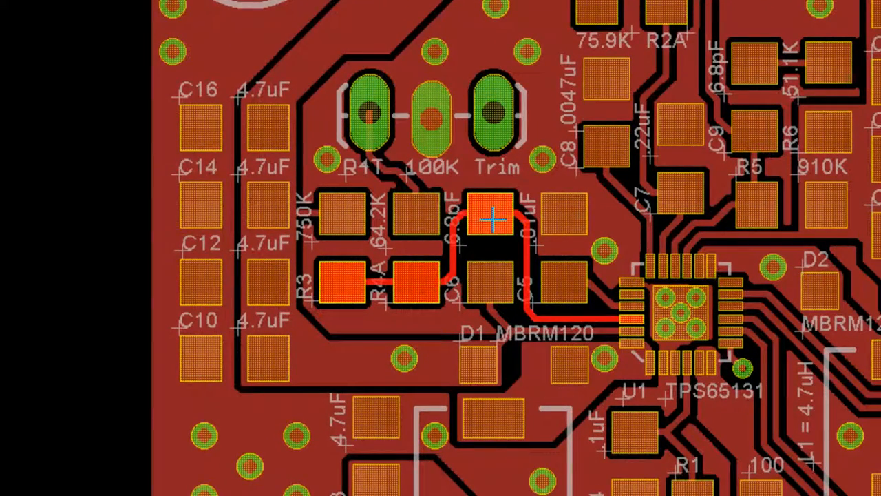
pyautogui.moveTo(603, 354)
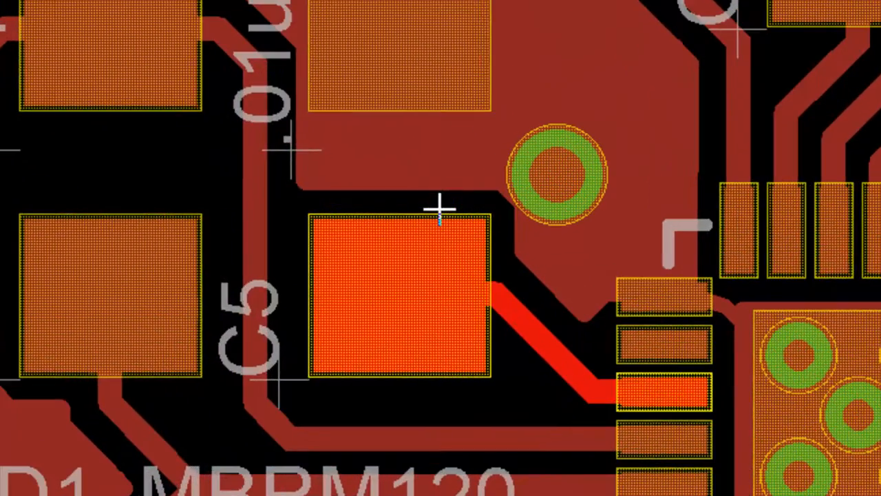
# Zoom the board view to follow C5's .01uF net to its U1 pin.
pyautogui.scroll(-3)
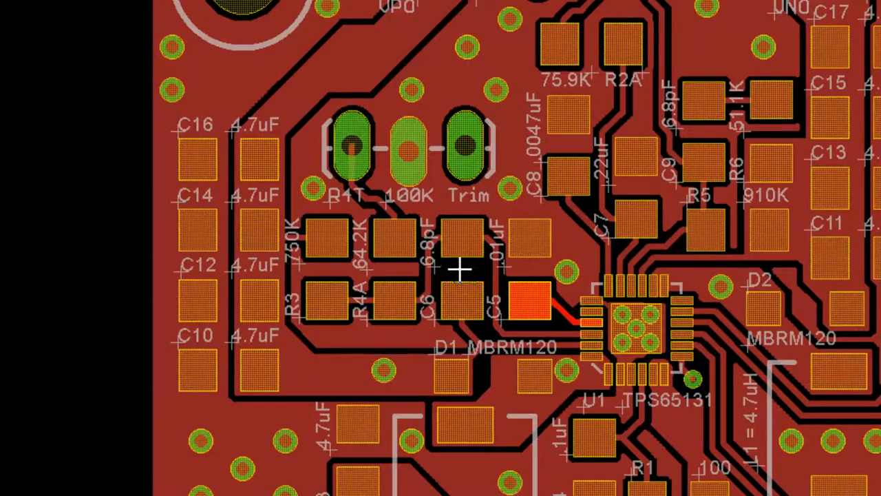
pyautogui.moveTo(534, 278)
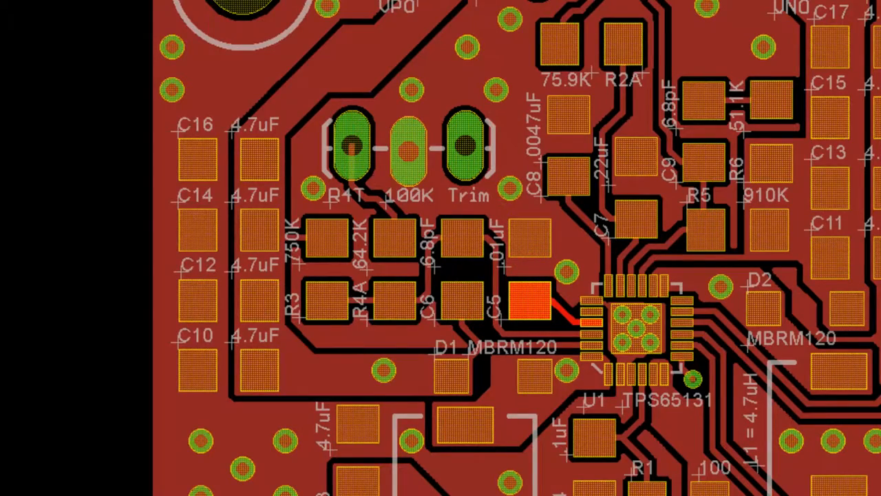
# Bring the TPS6513x datasheet back and scroll to the typical application schematic.
pyautogui.click(279, 487)
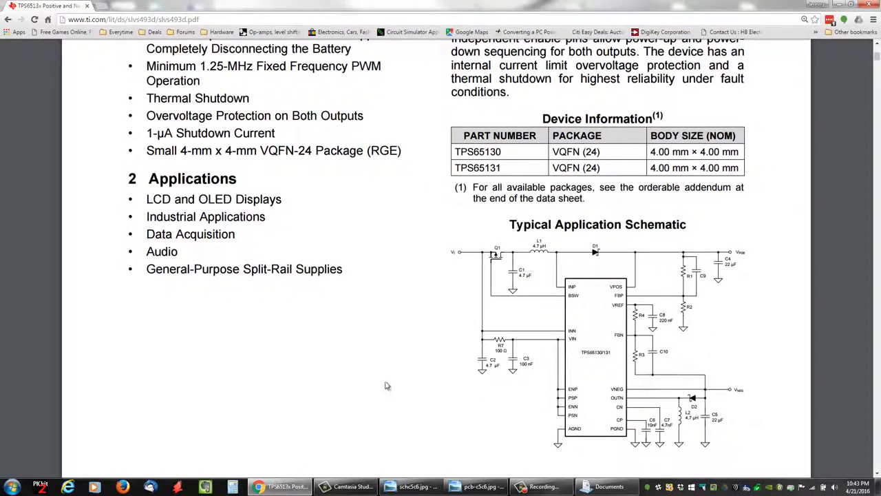
pyautogui.scroll(-3)
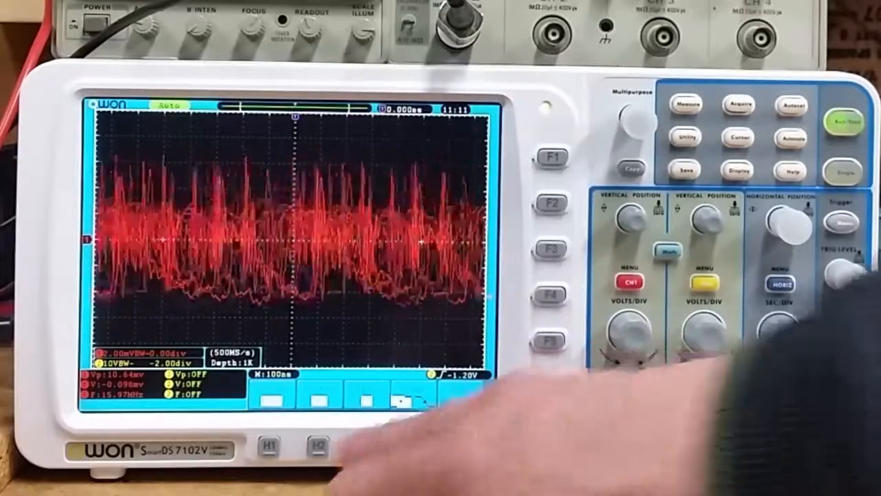
# Stop the scope at 500 ns/div, freezing ripple near 11.36 mV at 1.519 MHz.
pyautogui.click(843, 120)
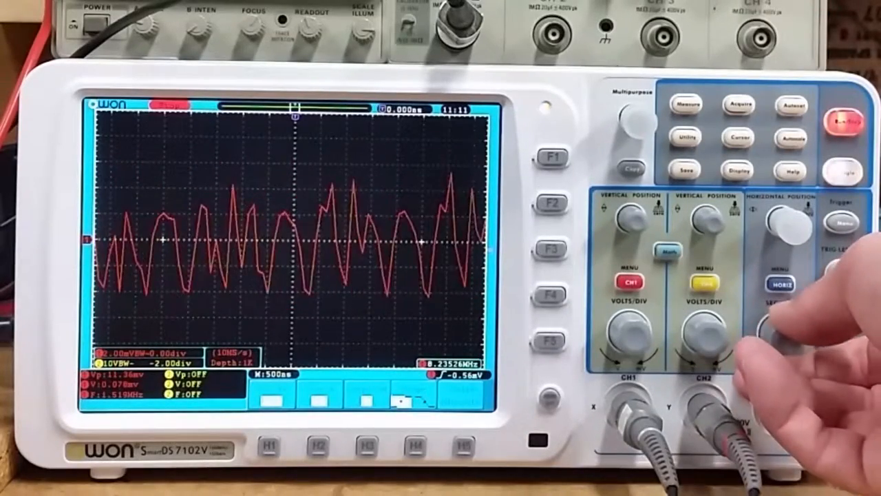